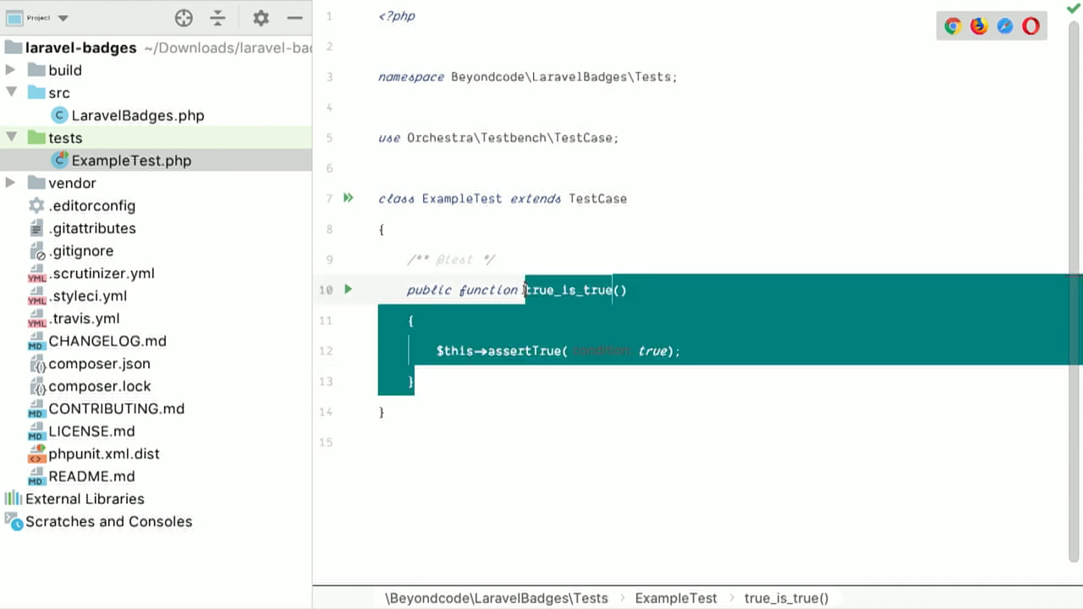
{"action": "type", "text": "it_can_"}
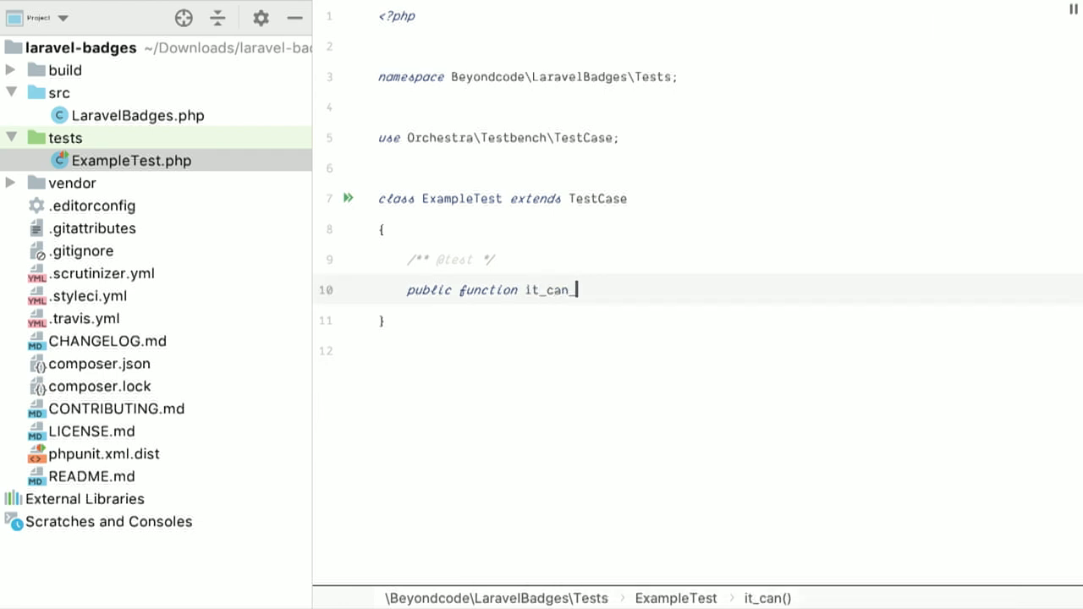
{"action": "type", "text": "create_badges()"}
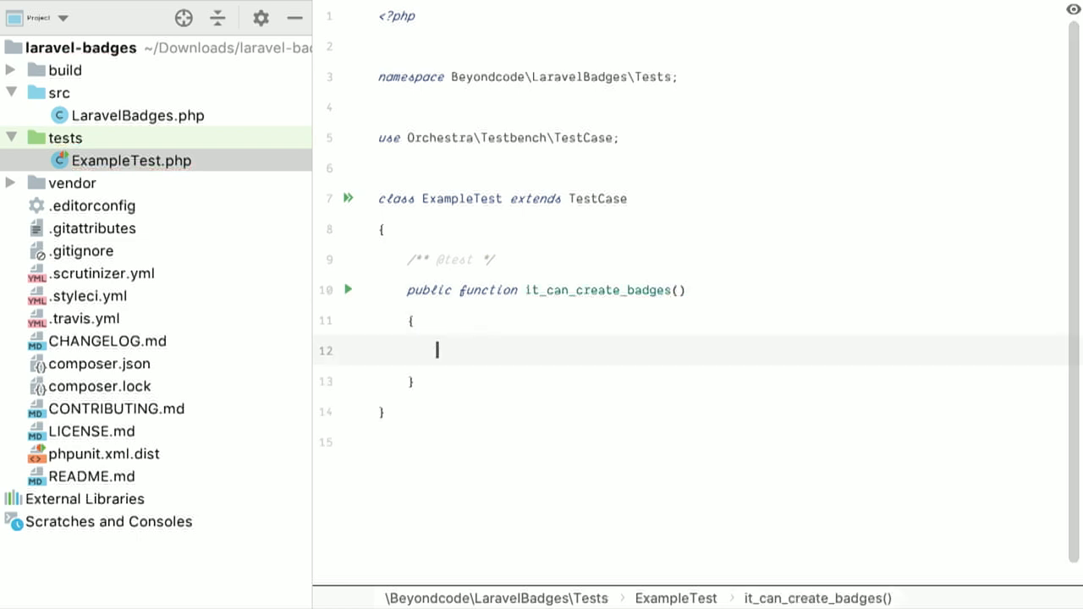
{"action": "type", "text": "$badge"}
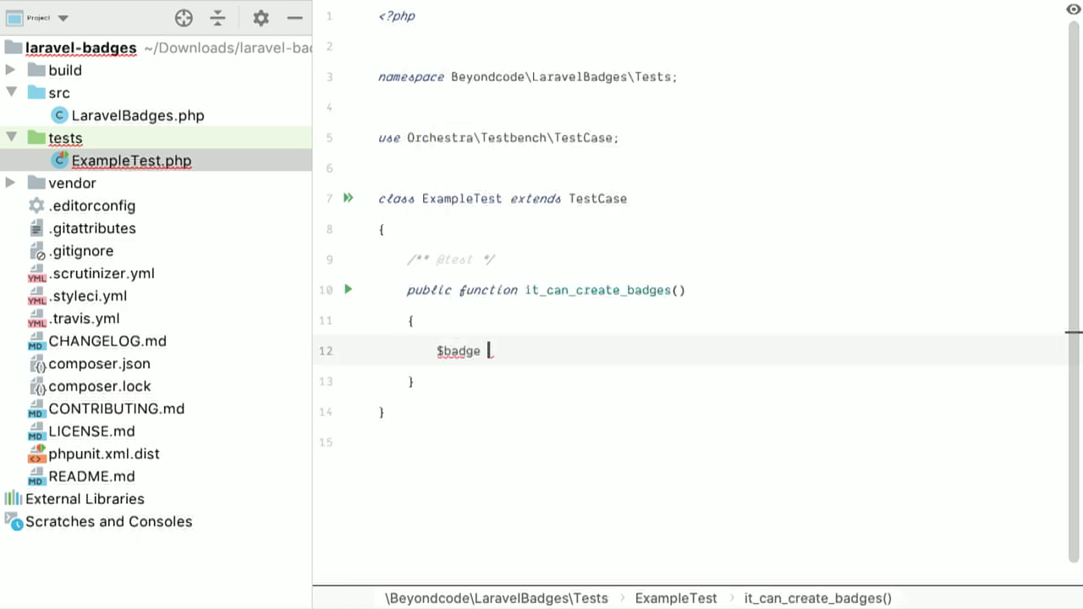
{"action": "type", "text": "= Badge:"}
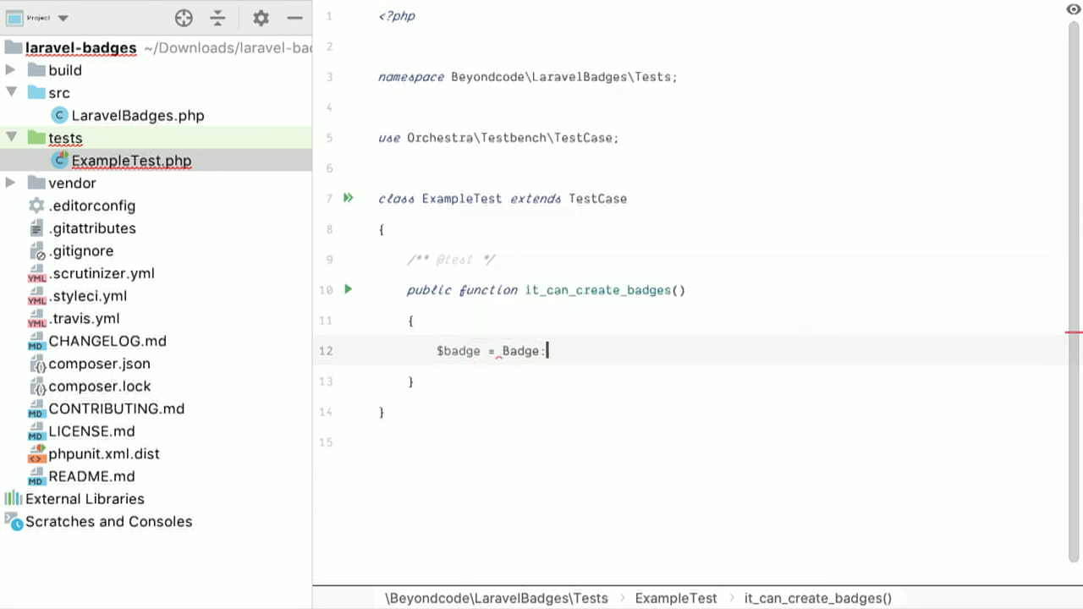
{"action": "type", "text": ":create([]);"}
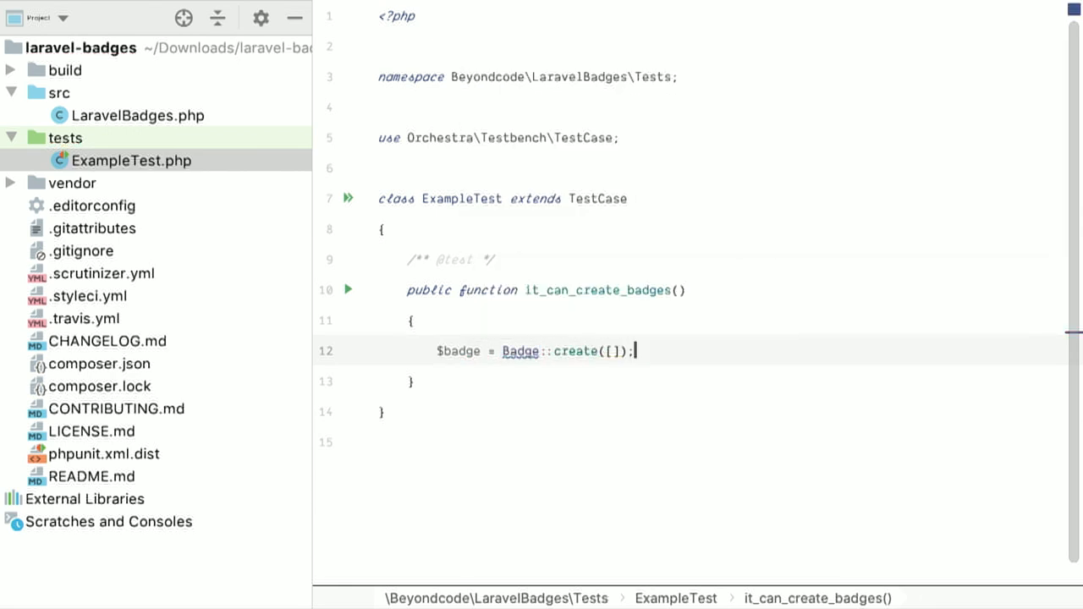
{"action": "type", "text": "'name' => '"}
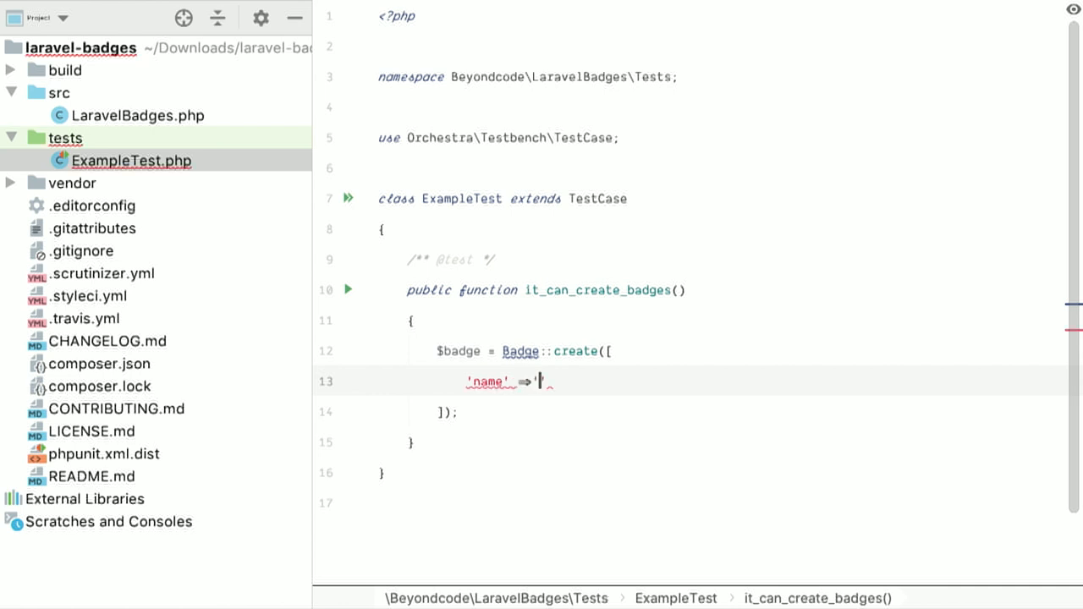
{"action": "type", "text": "one-year-membership',"}
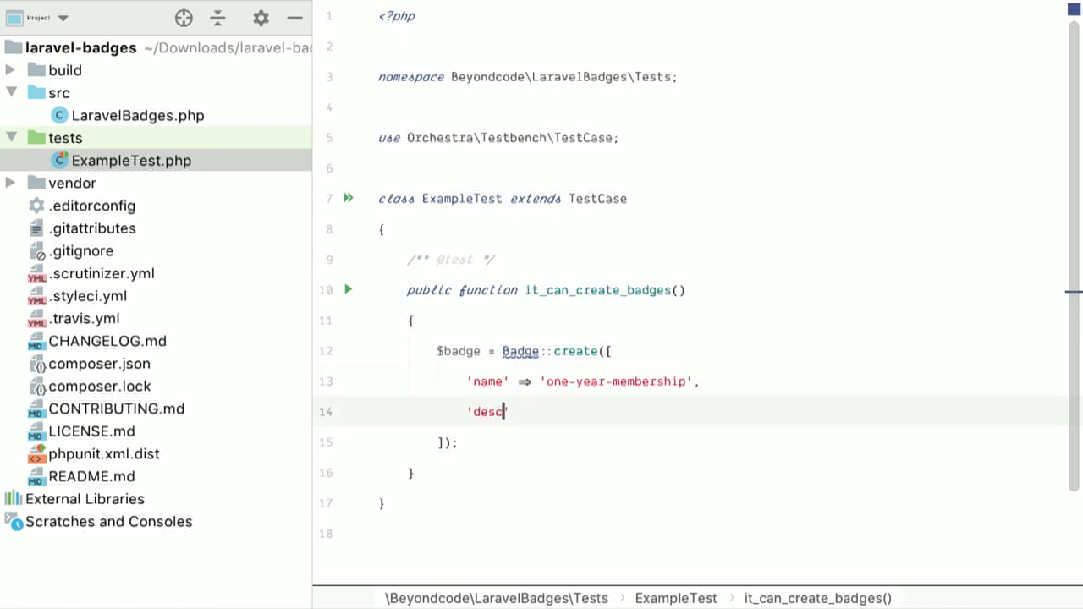
{"action": "type", "text": "ription' => 'Grant"}
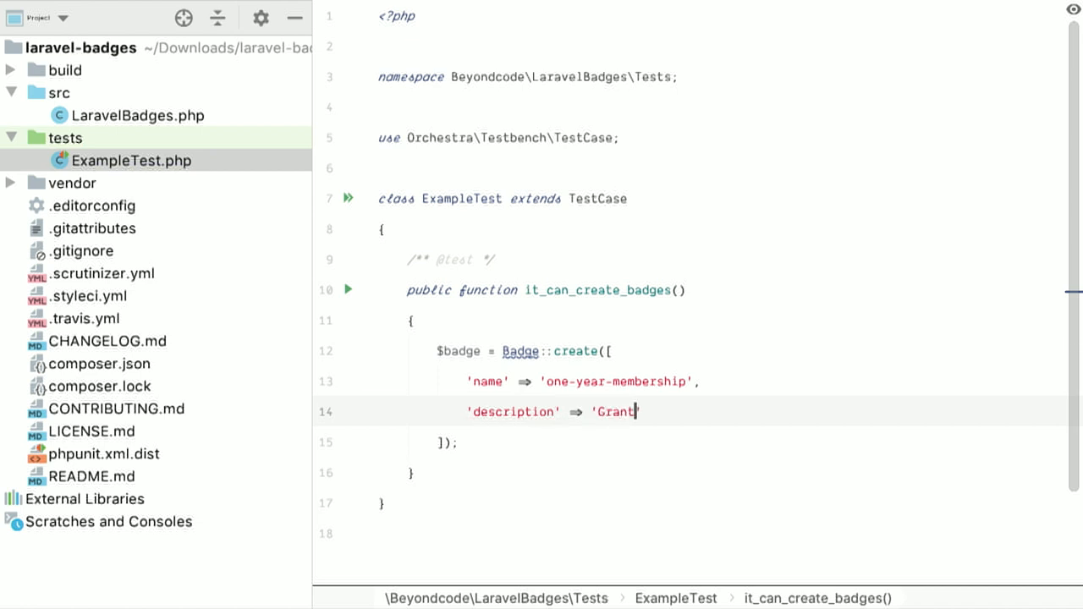
{"action": "type", "text": "ed to users that"}
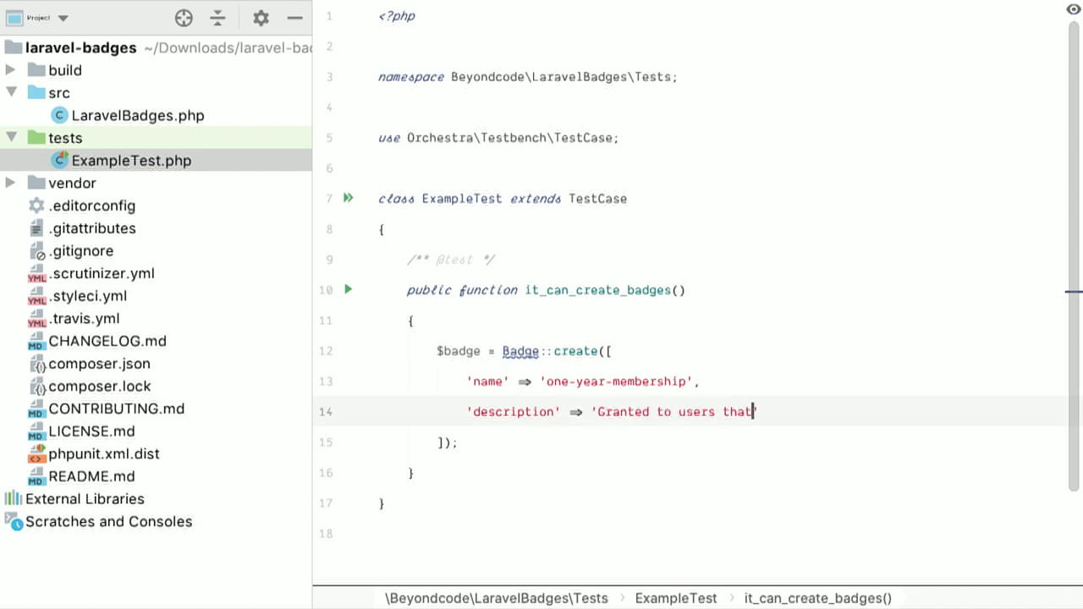
{"action": "type", "text": "are members fo"}
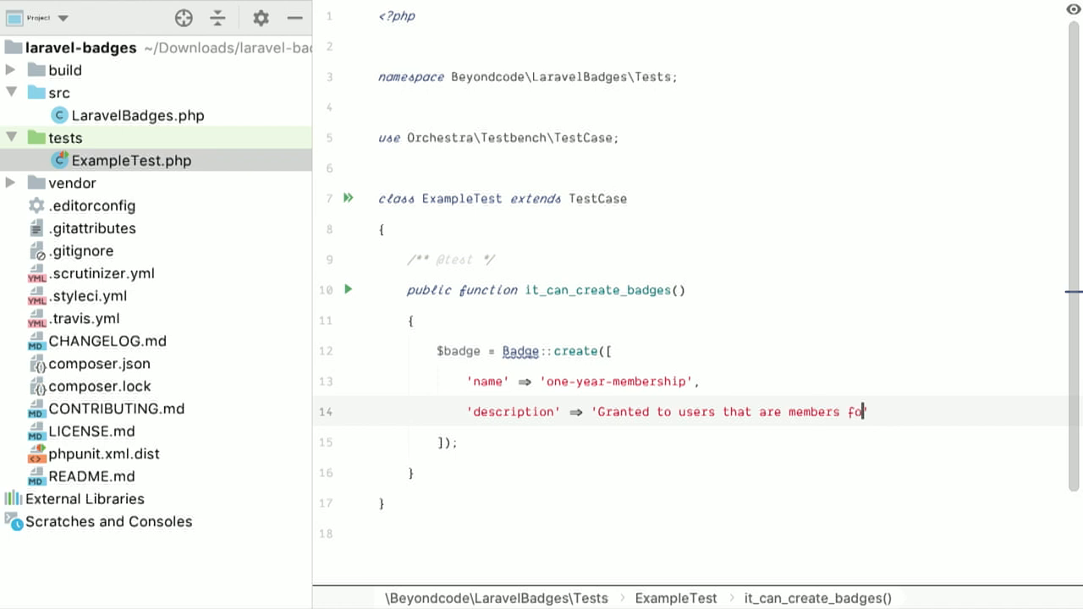
{"action": "type", "text": "r more than a year."}
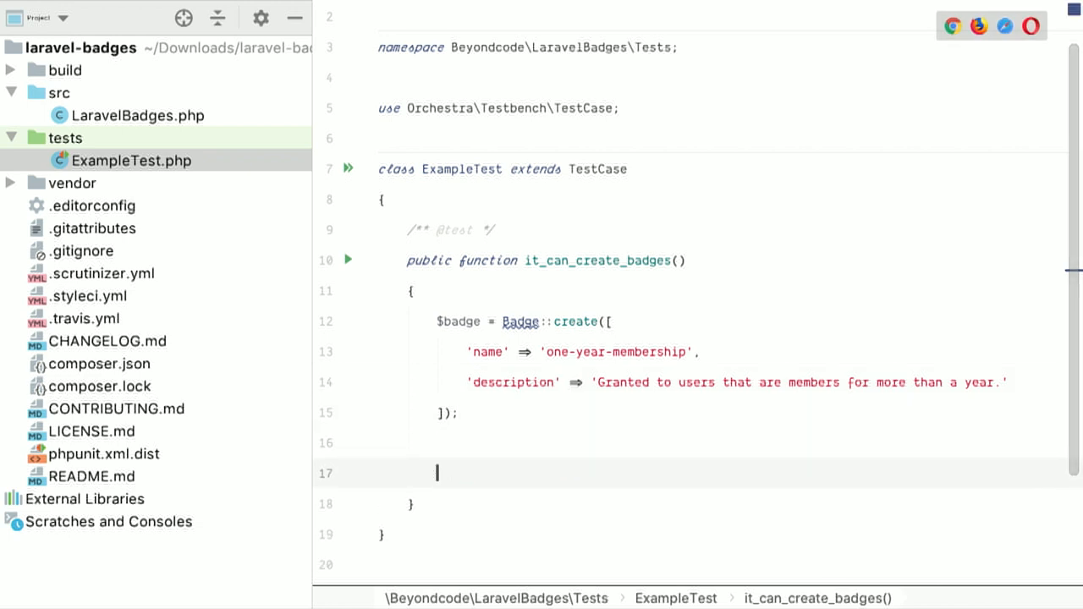
{"action": "type", "text": "$this->assertTrue($badge->e);"}
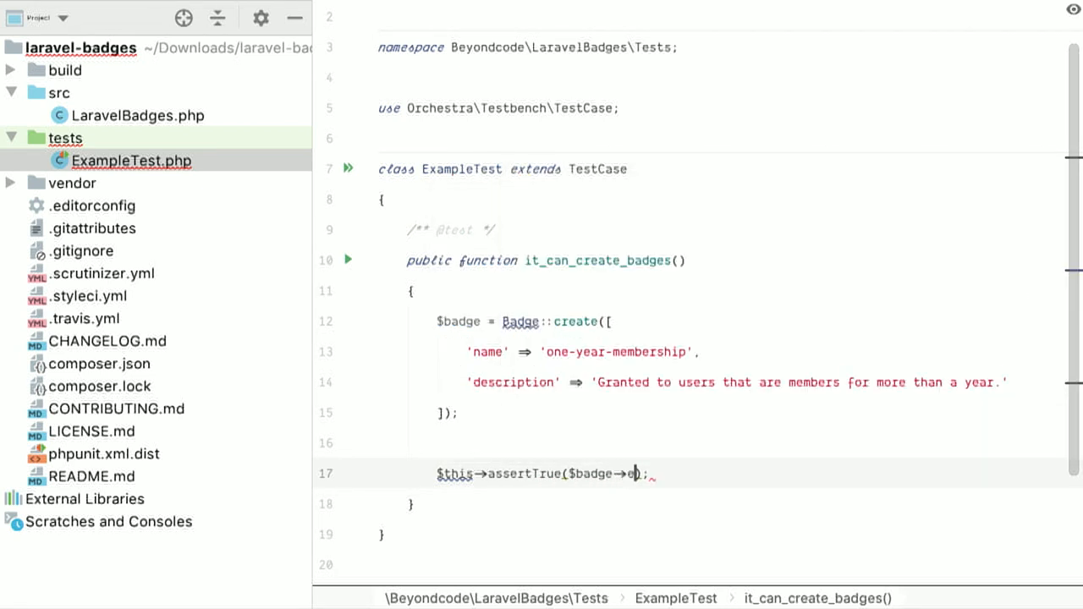
{"action": "type", "text": "xists"}
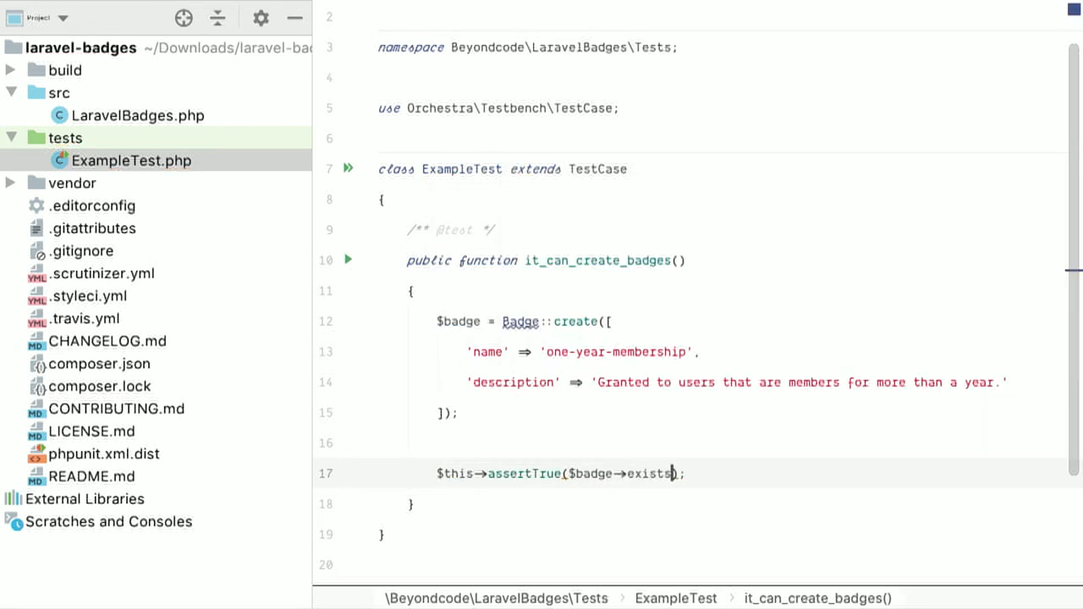